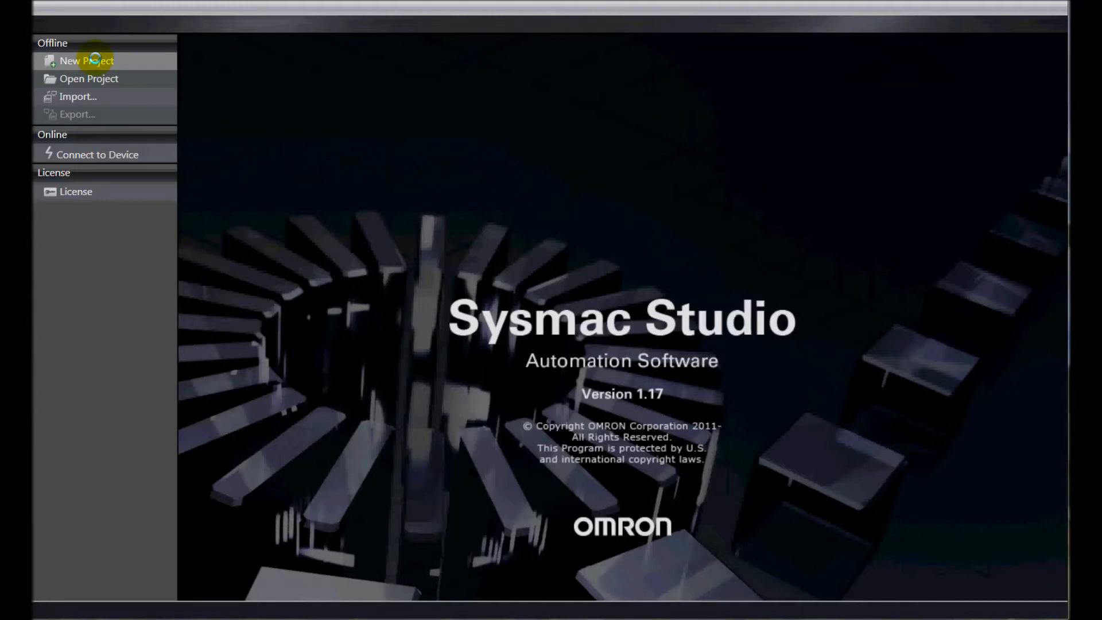
Step: Create a new standard project for the NX1P2-9024DT1 controller, version 1.13
left_click(86, 61)
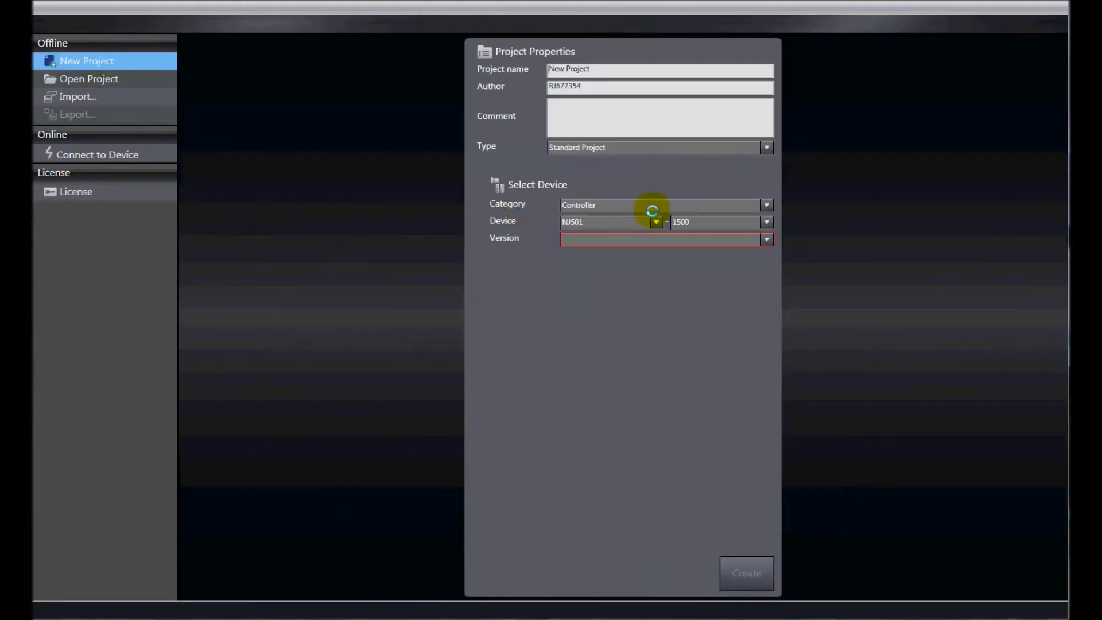
left_click(655, 222)
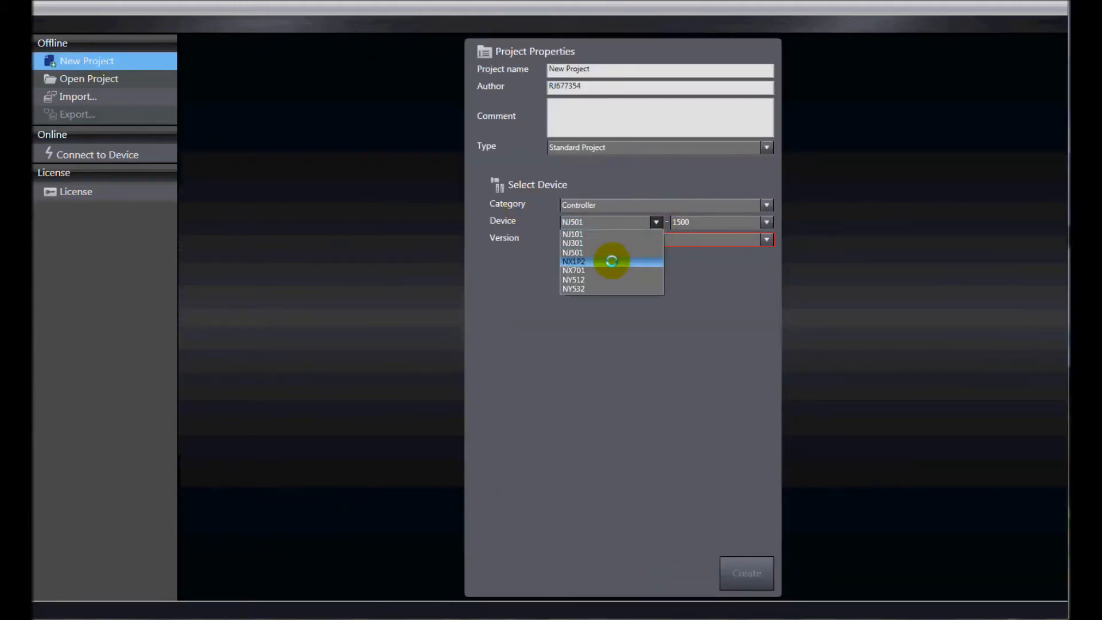
left_click(574, 260)
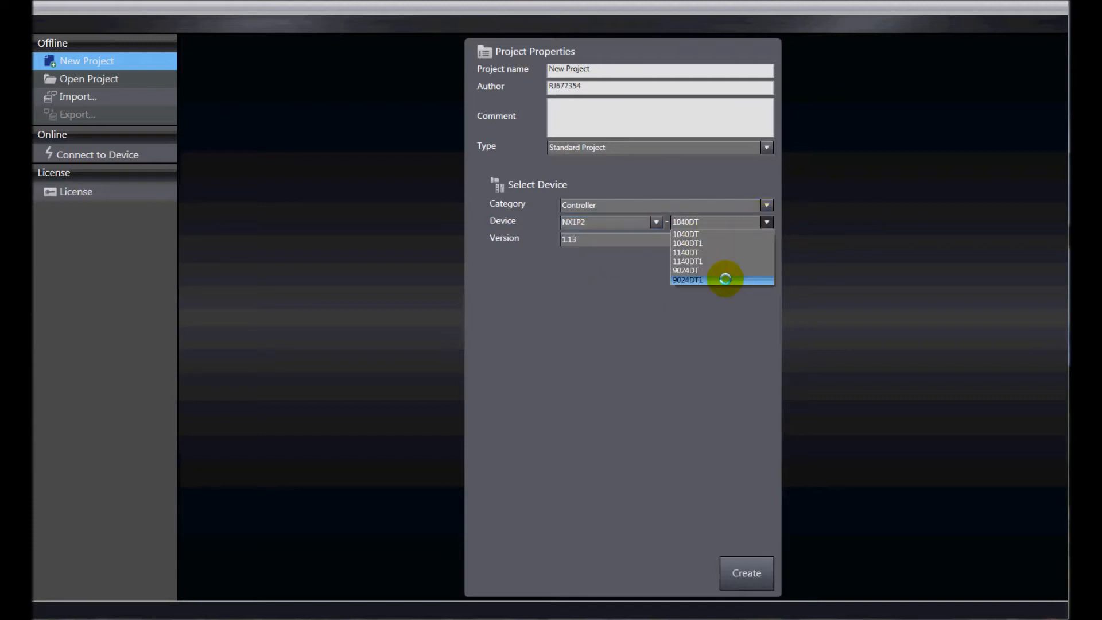
left_click(688, 279)
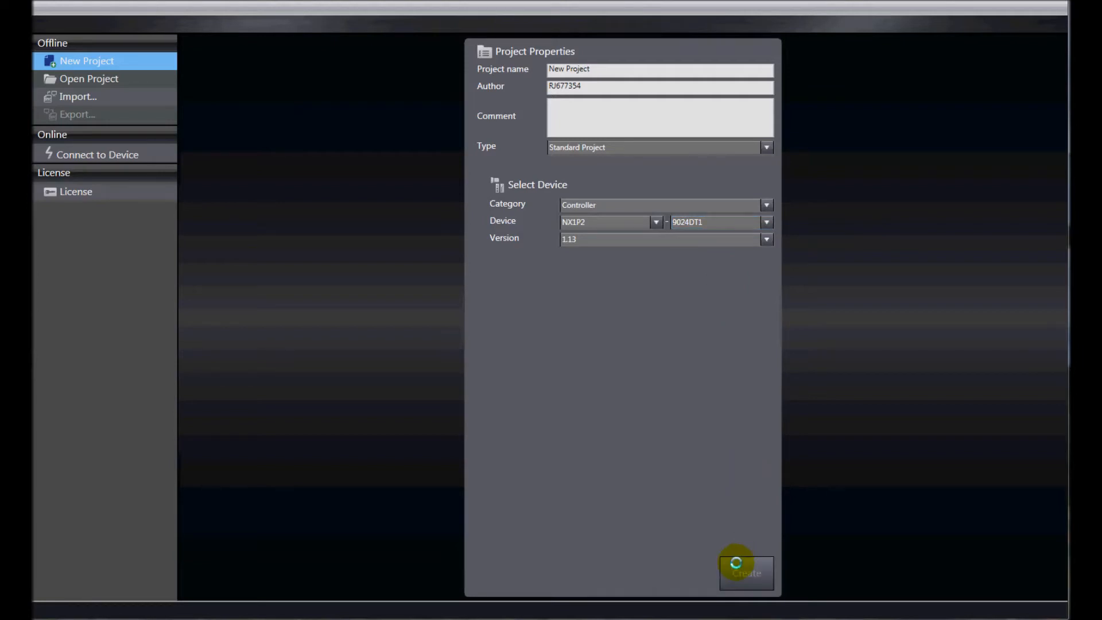
left_click(746, 573)
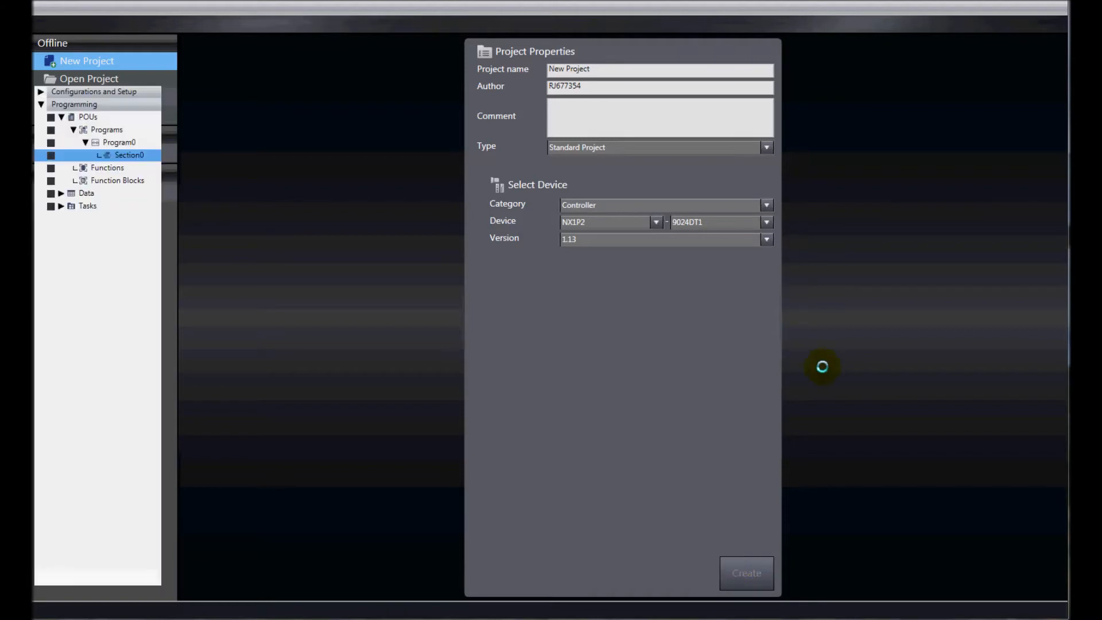
Step: Open the CPU Rack editor under Configurations and Setup > CPU/Expansion Racks
left_click(747, 573)
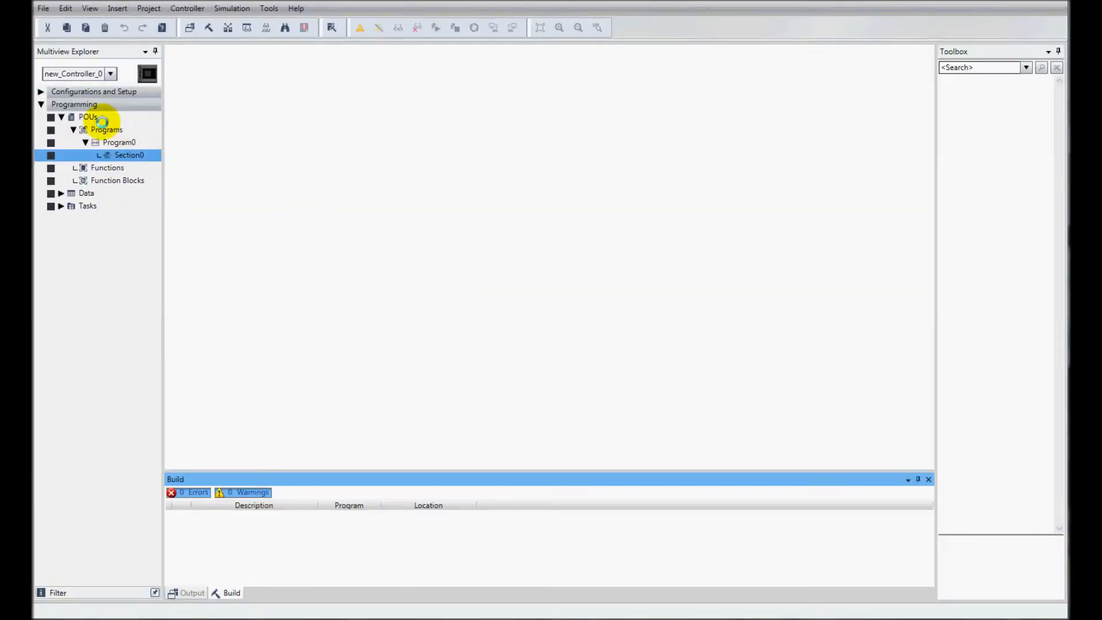
left_click(41, 92)
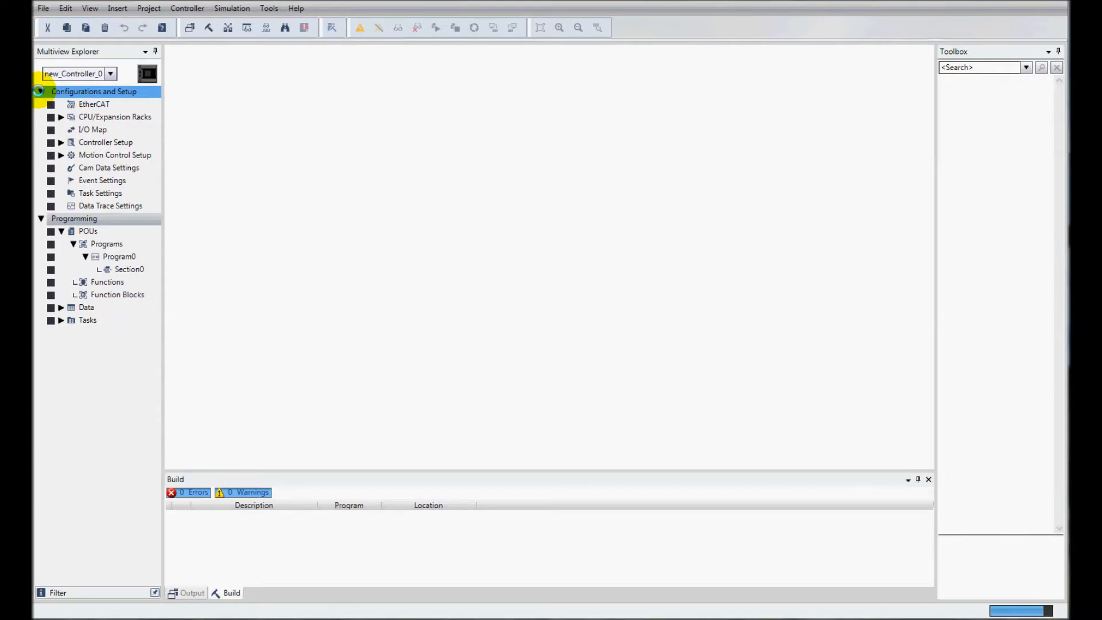
left_click(60, 117)
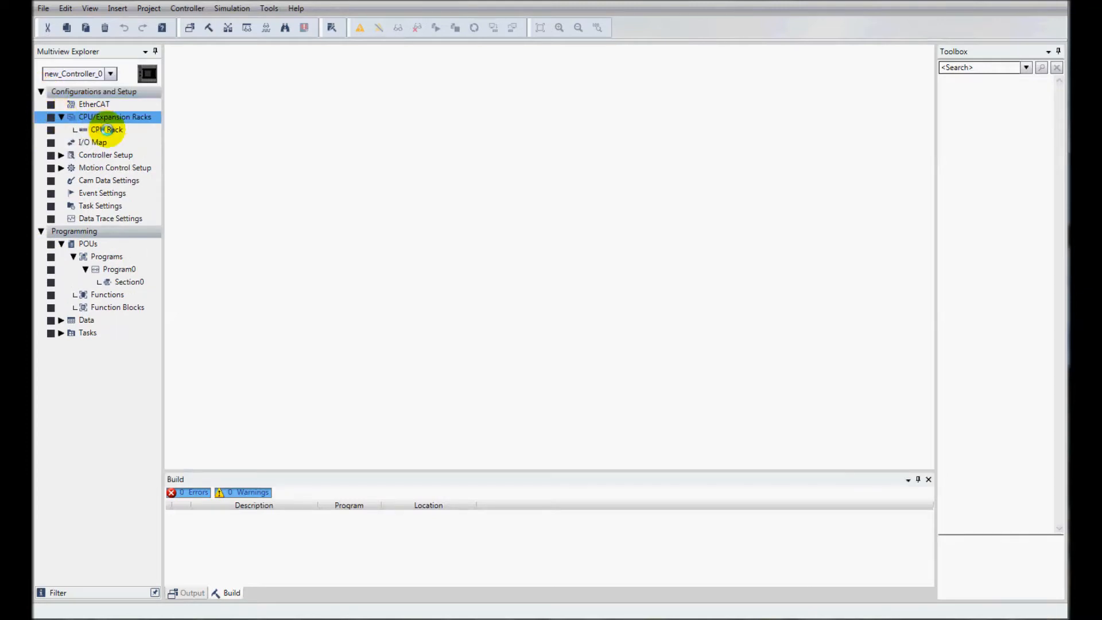
double_click(107, 129)
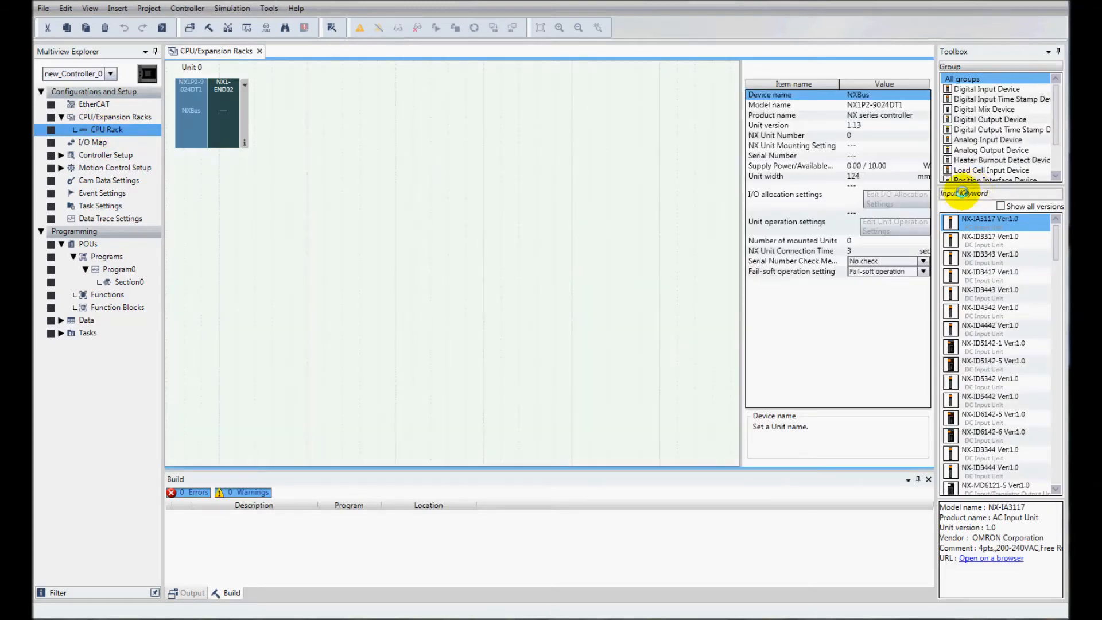
Step: Search the Toolbox and add NX-PF0630, three NX-ID inputs, NX-AD4608, NX-OC2633 and NX-OD output units to the rack
type("nx-id")
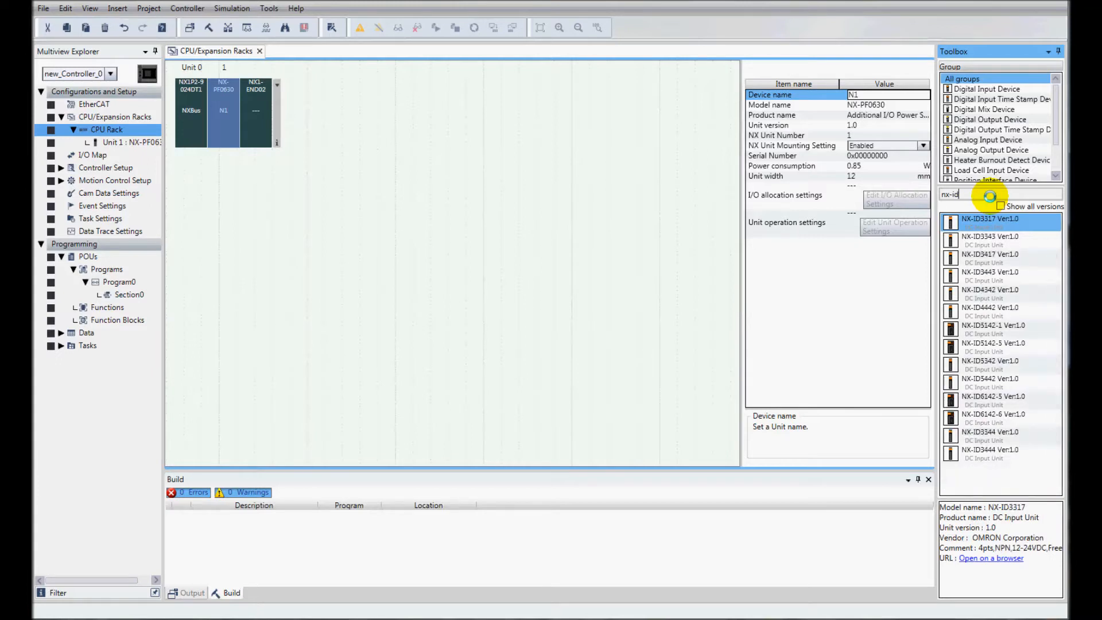
type("46")
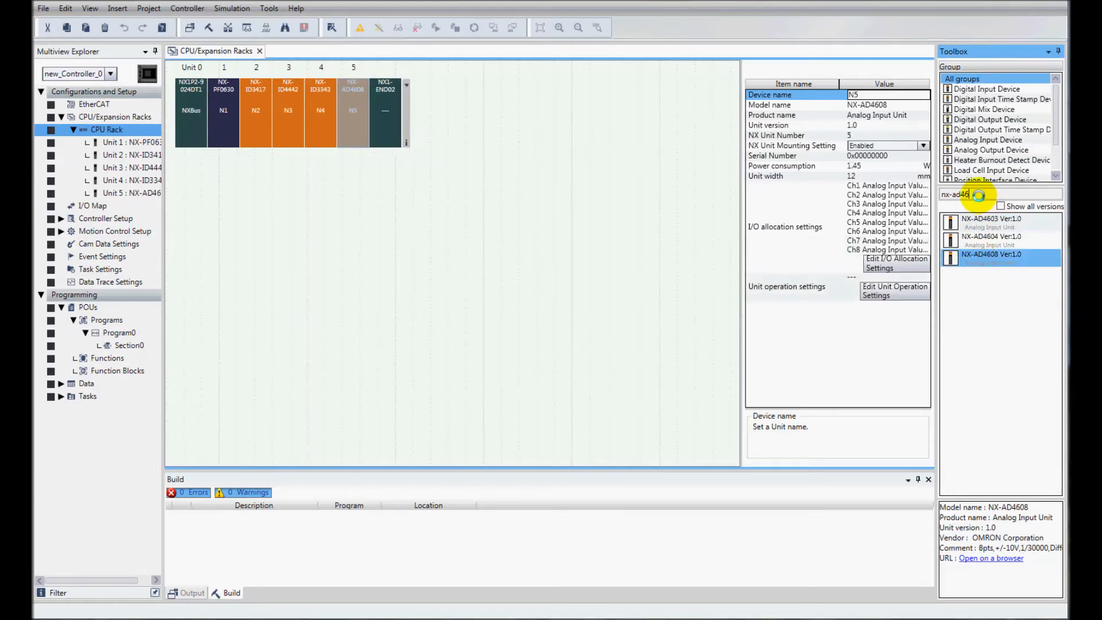
type("nx-od525")
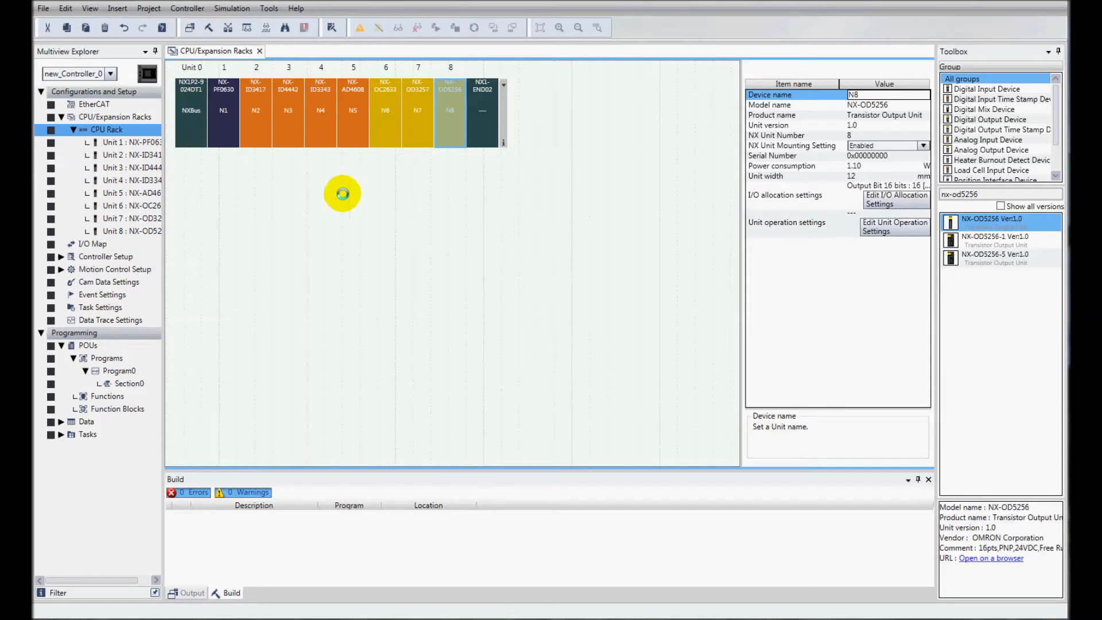
mouse_move(92, 244)
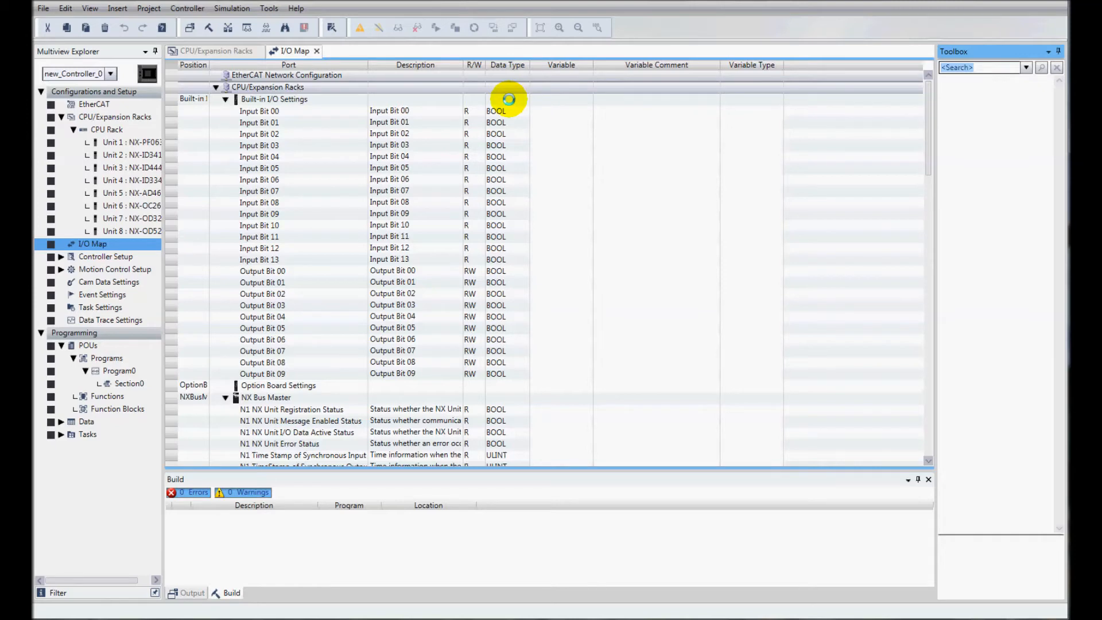
Step: Create device variables for the Built-in I/O Settings and the NX Bus Master rows in the I/O Map
right_click(507, 99)
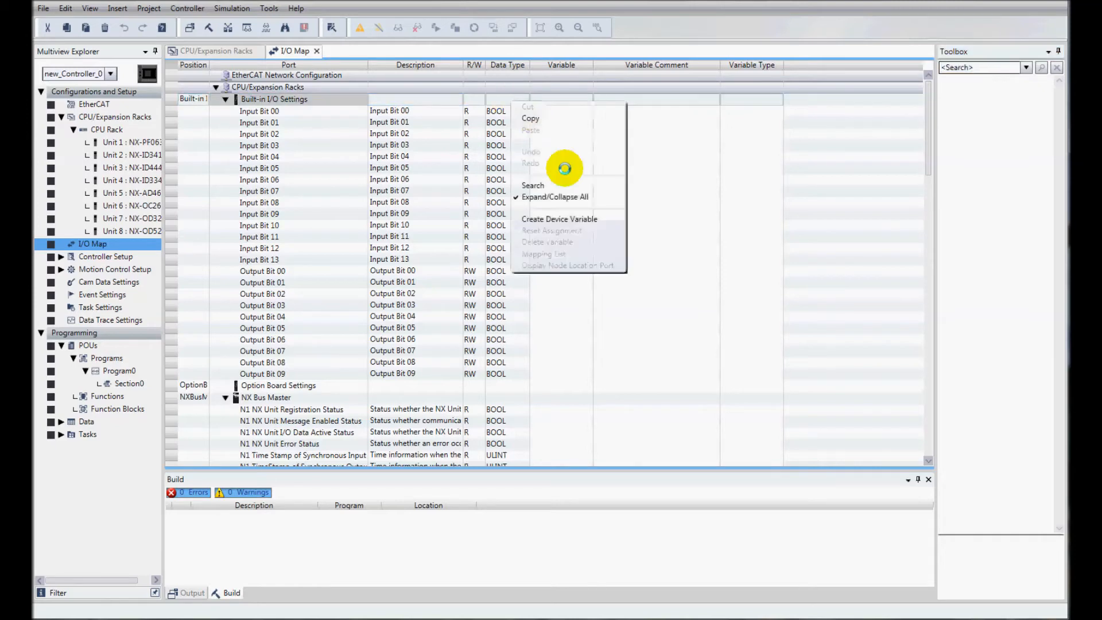
left_click(559, 218)
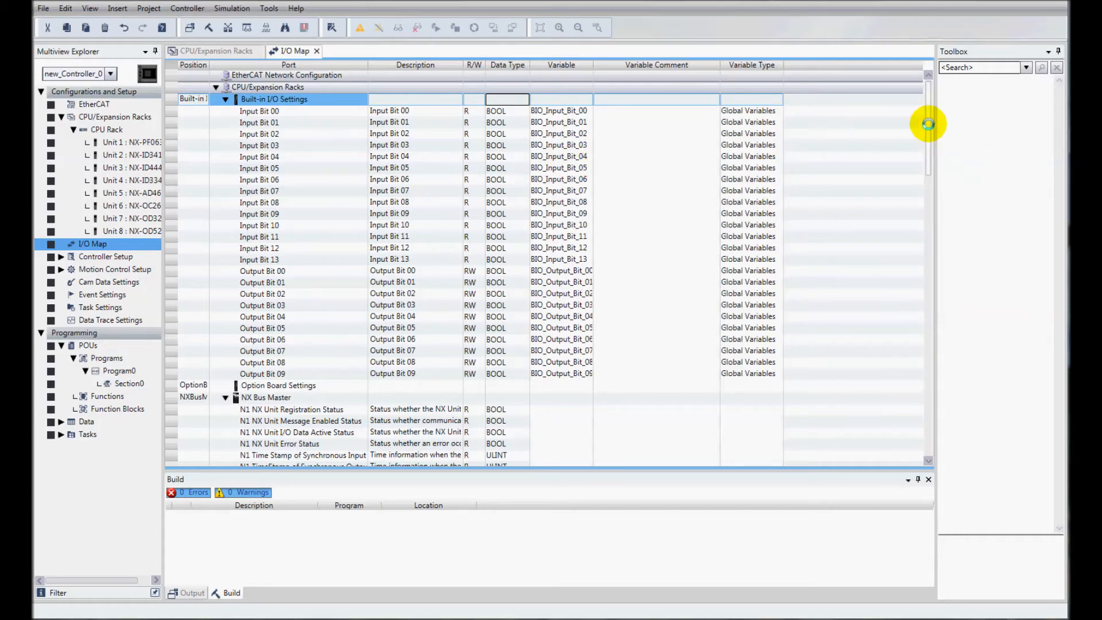
scroll("down", 3)
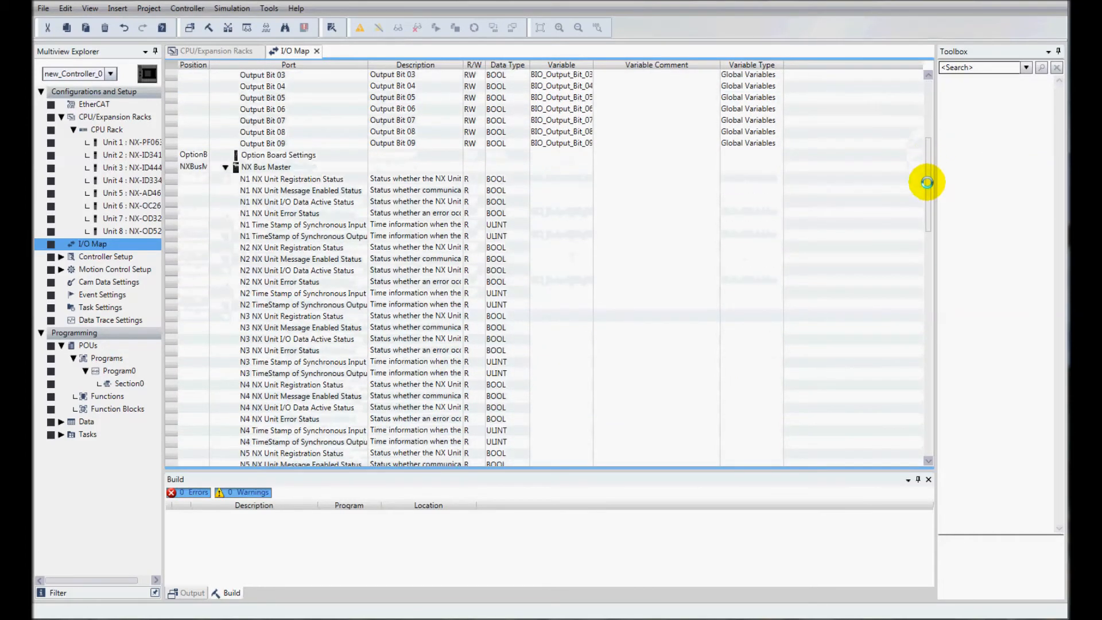
right_click(552, 167)
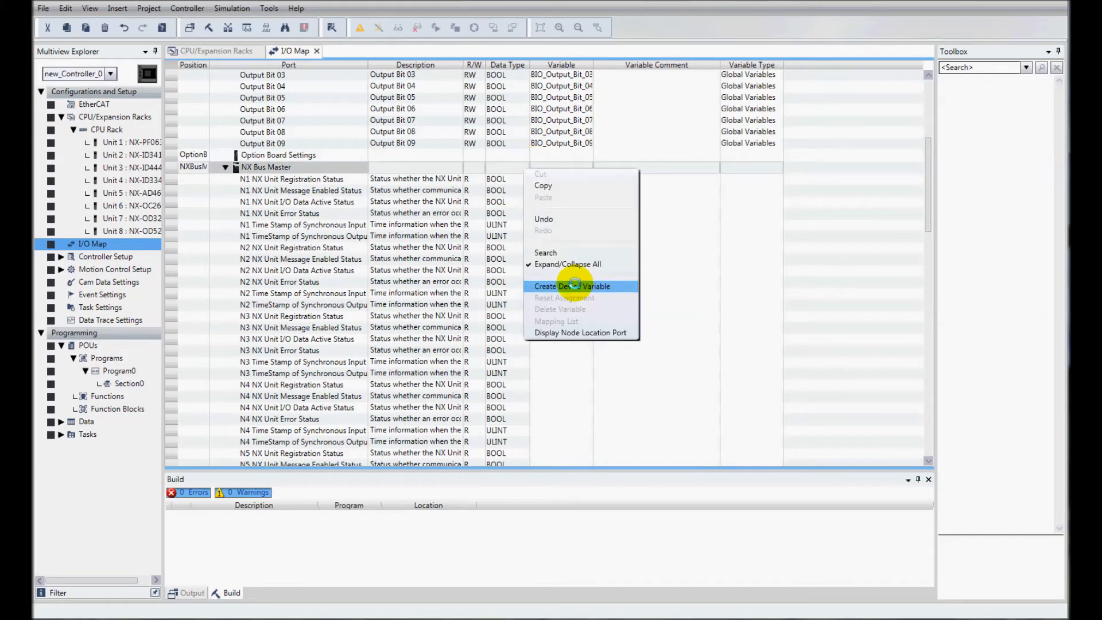
left_click(573, 286)
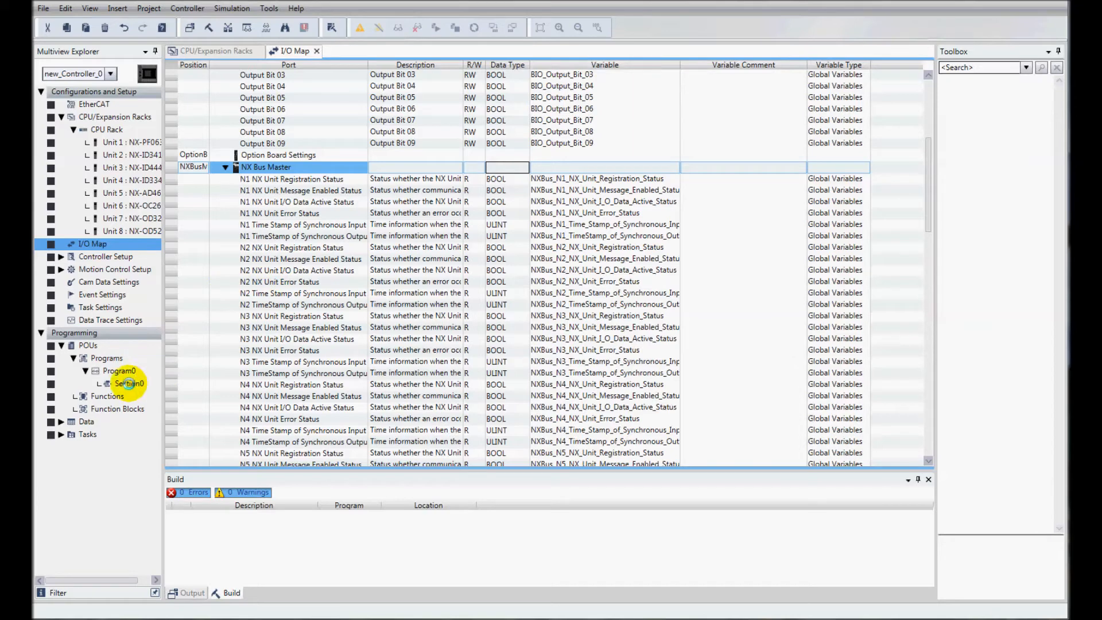
Step: In Section0, assign N2_Input_Bit_00 to the rung's contact and N6_Output_Bit_00 to its coil
double_click(129, 384)
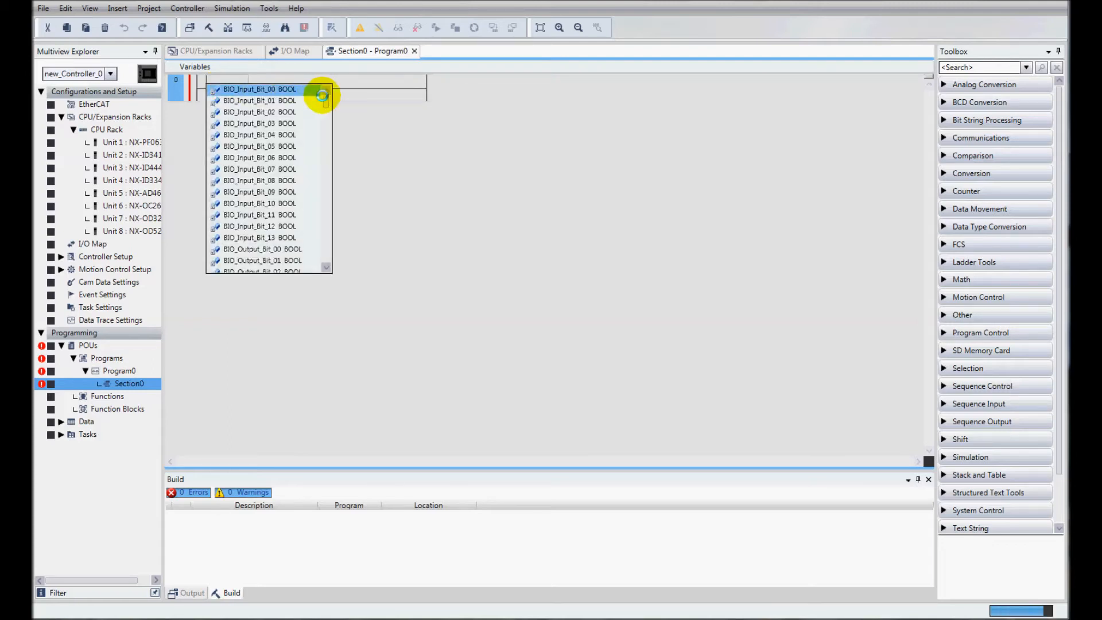
scroll("down", 3)
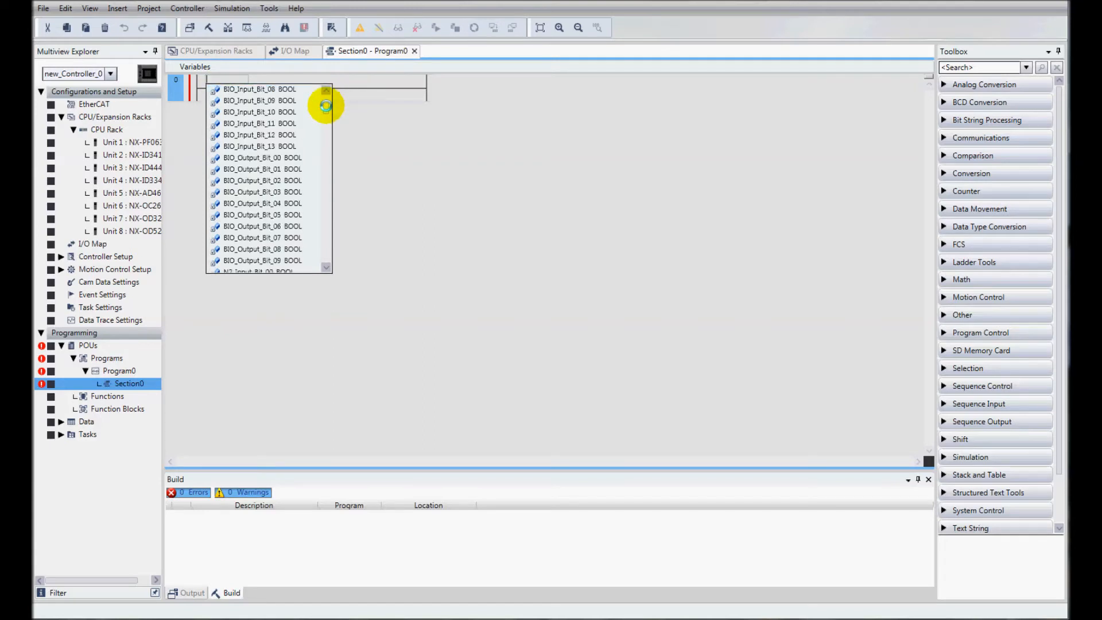
scroll("down", 3)
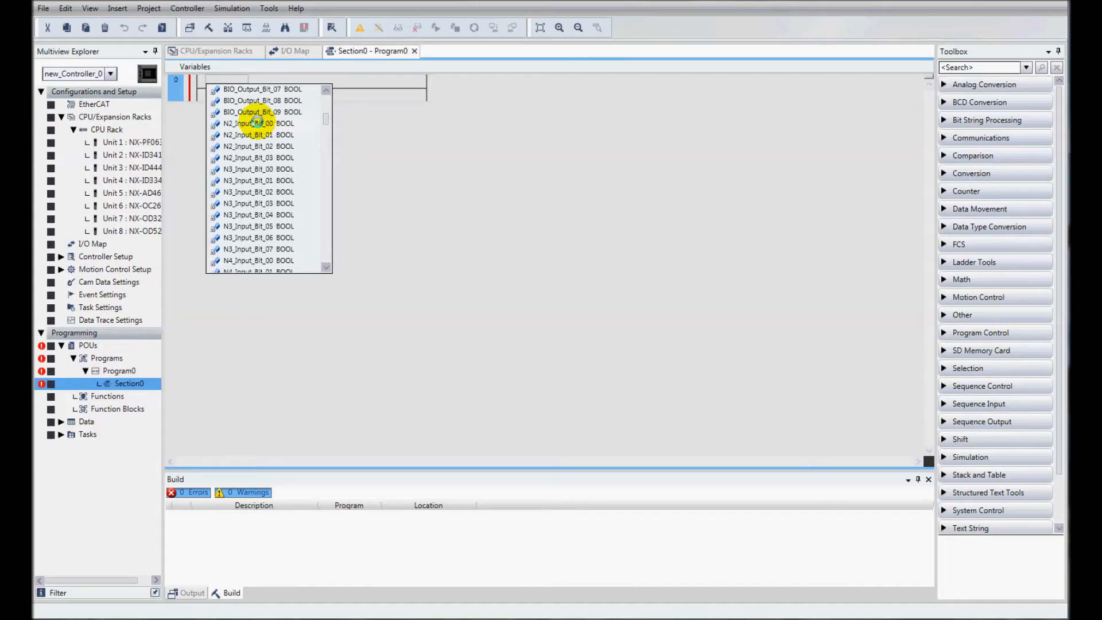
left_click(258, 122)
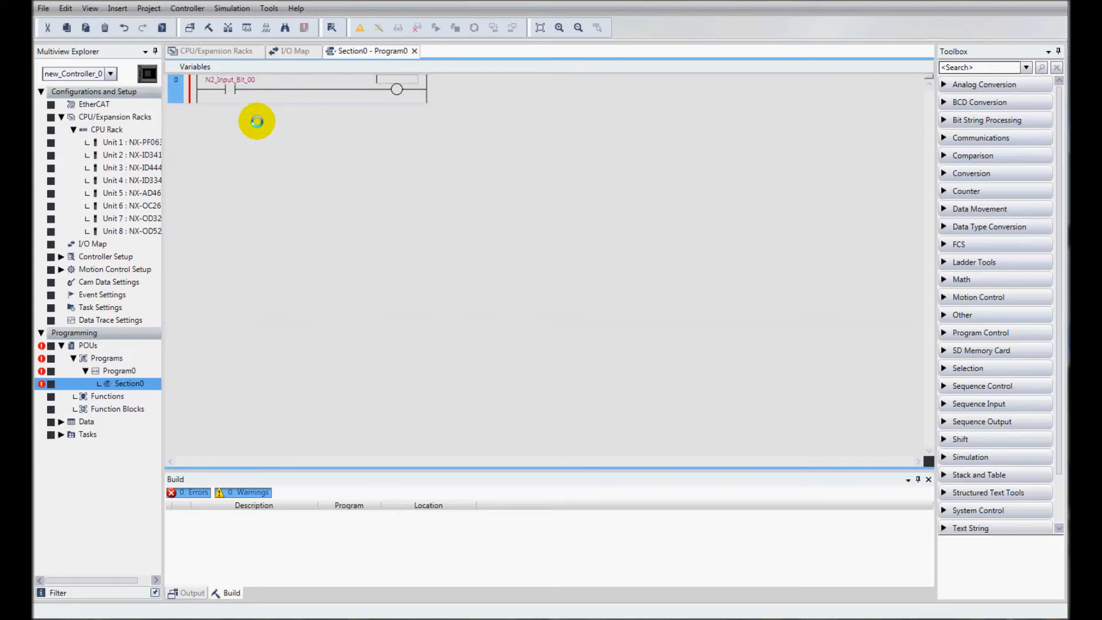
left_click(397, 89)
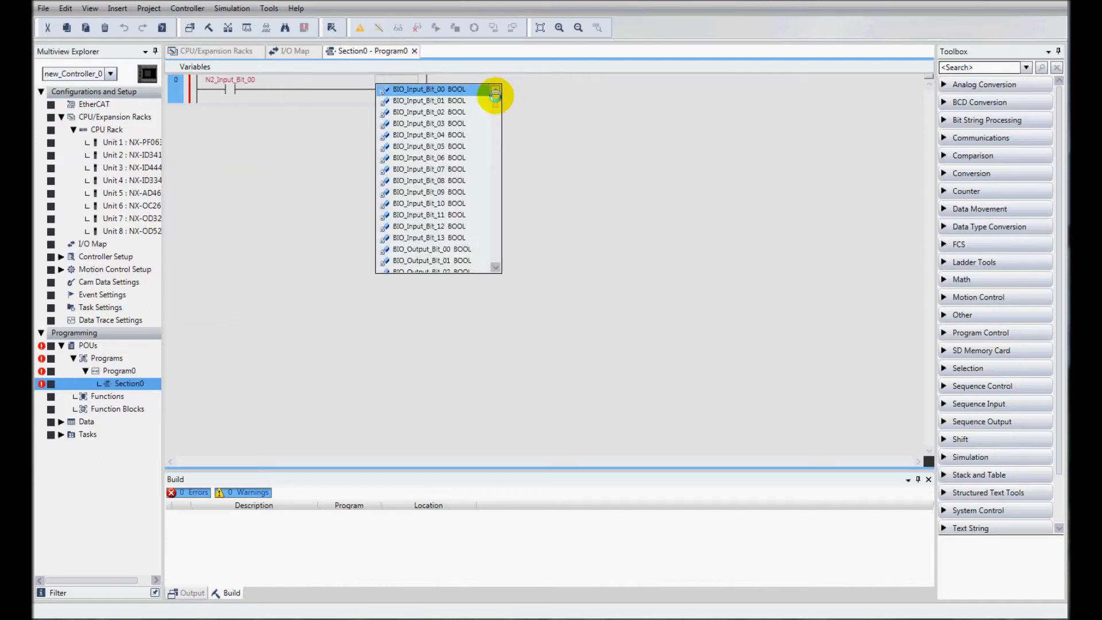
scroll("down", 3)
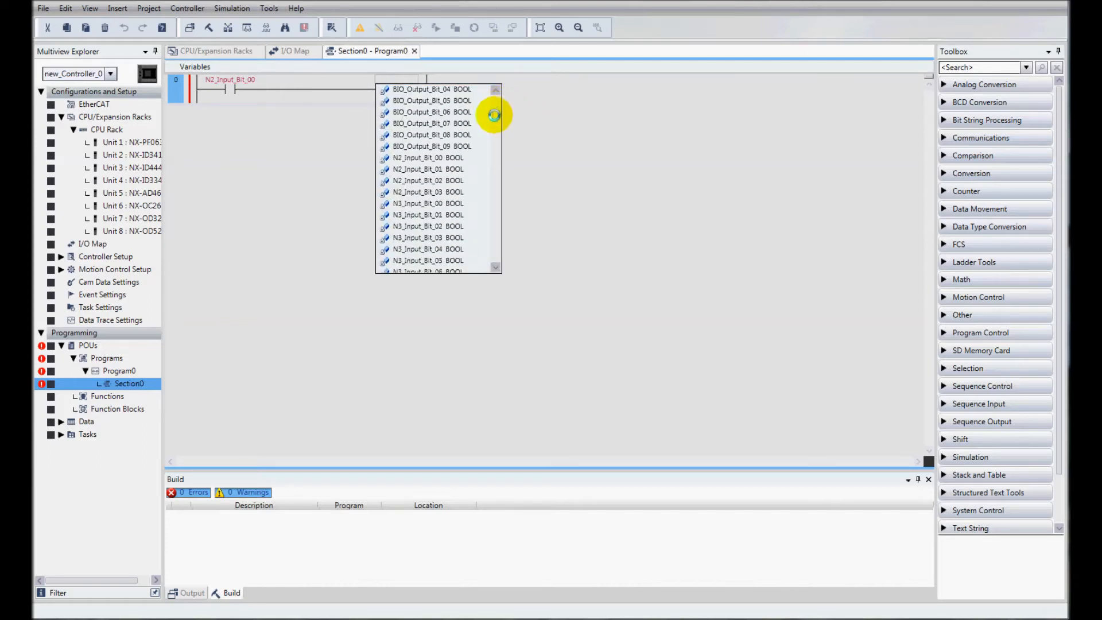
scroll("down", 3)
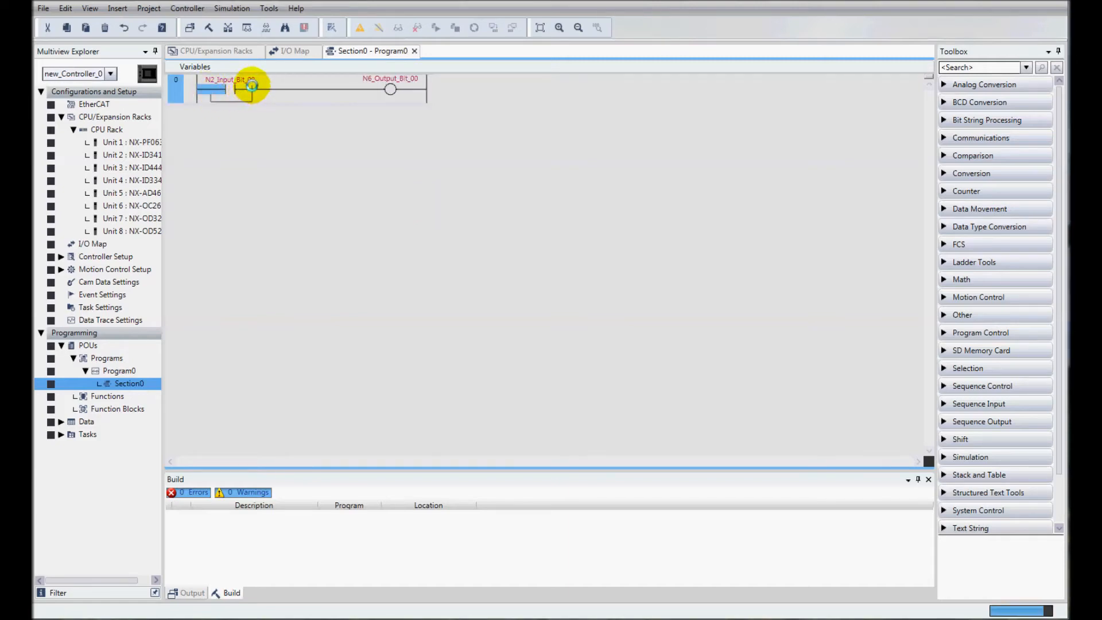
Step: Add a parallel N.O. self-hold branch and a N.C. contact N2_Input_Bit_01 before the coil
right_click(251, 88)
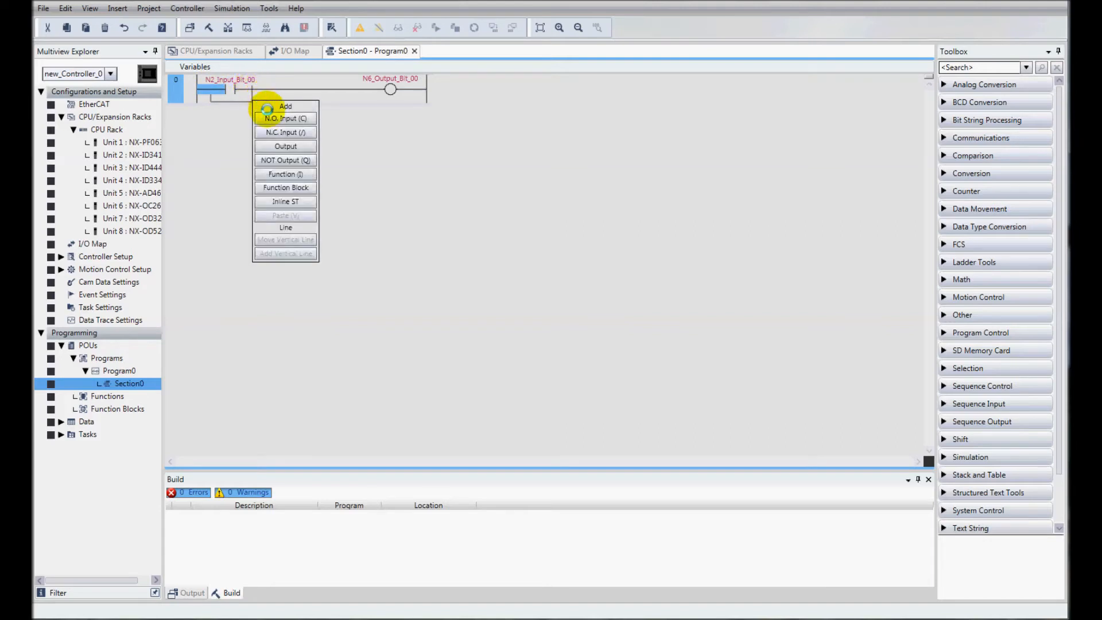
left_click(286, 117)
type("n")
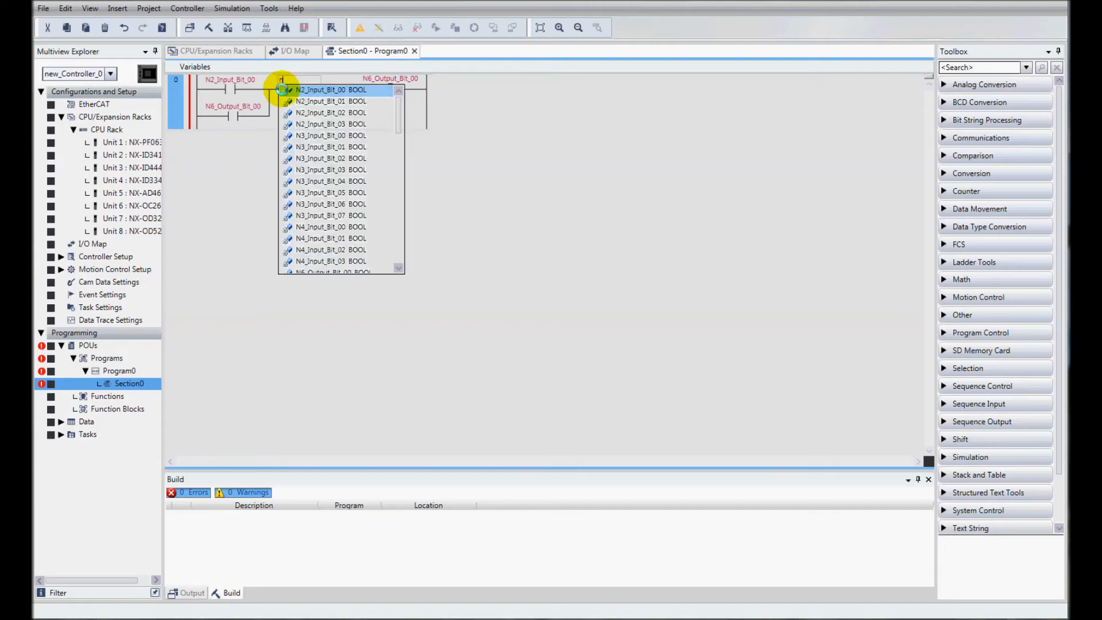
left_click(331, 101)
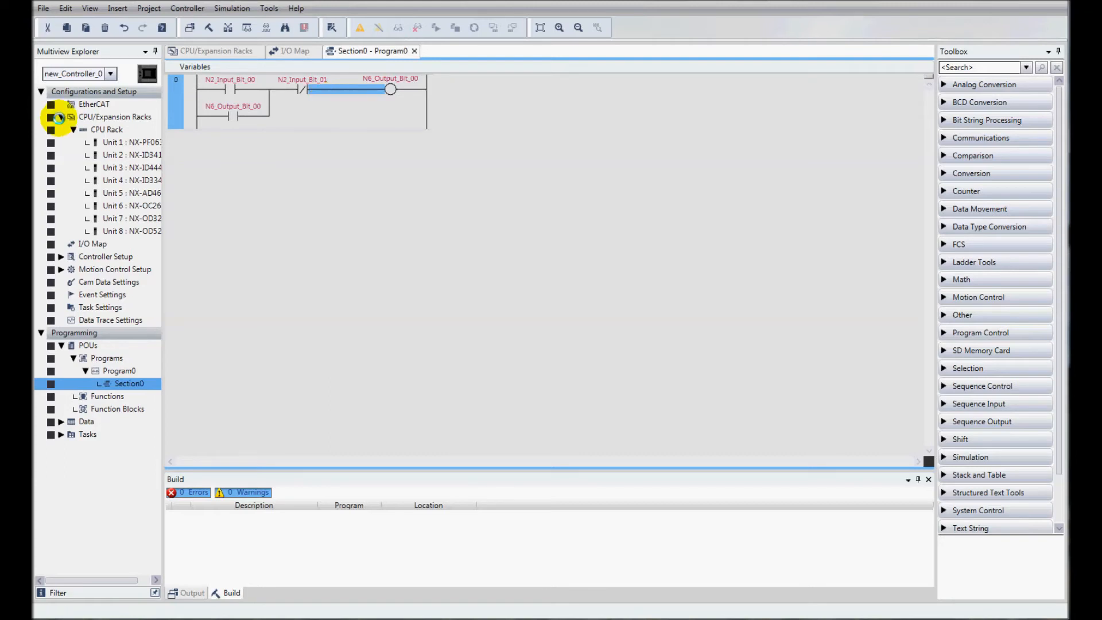
Step: Open Built-in EtherNet/IP Port Settings under Controller Setup, showing IP 192.168.250.1
left_click(59, 117)
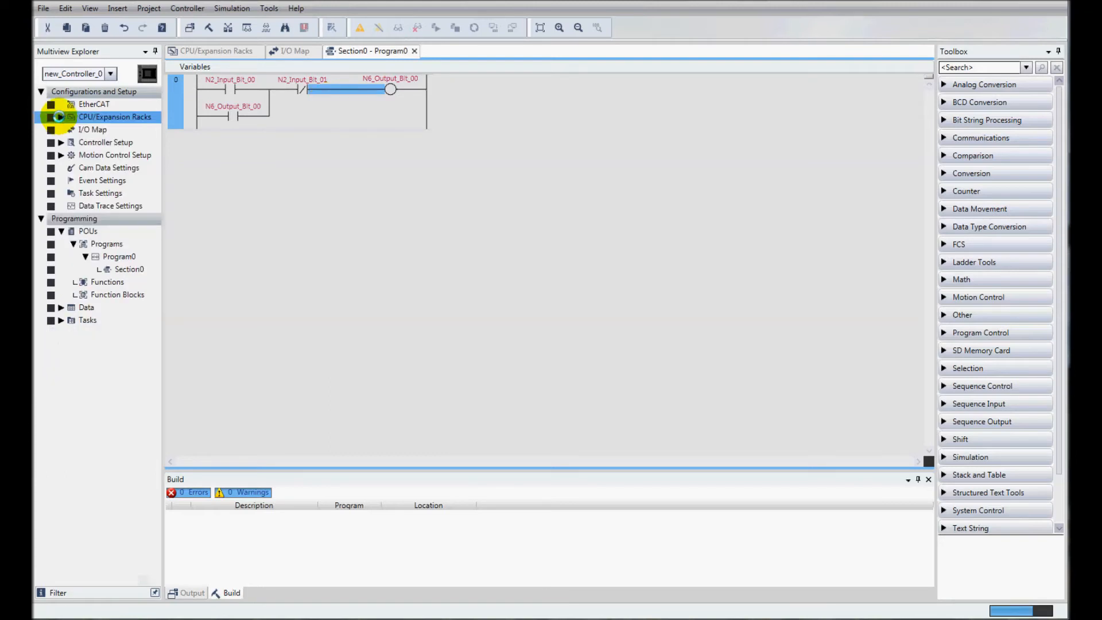
left_click(62, 142)
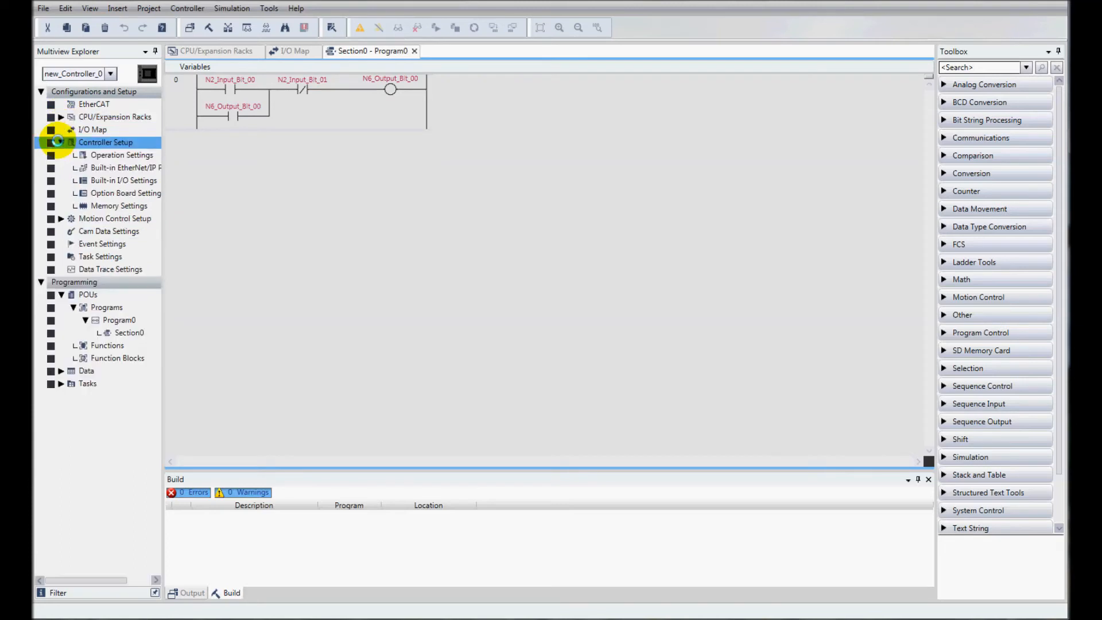
left_click(125, 167)
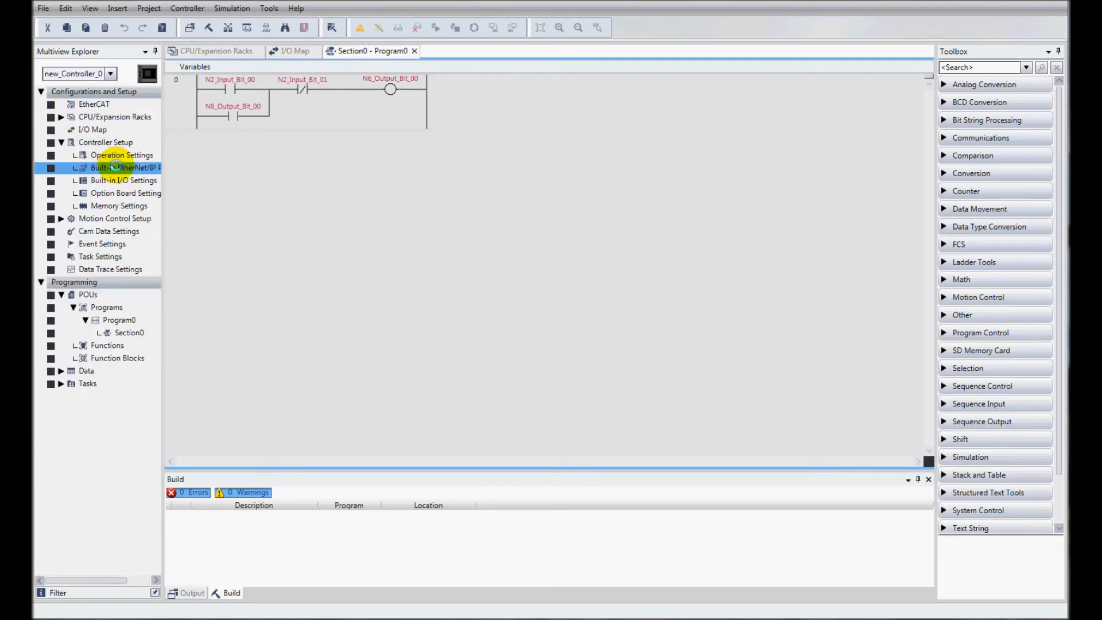
double_click(125, 167)
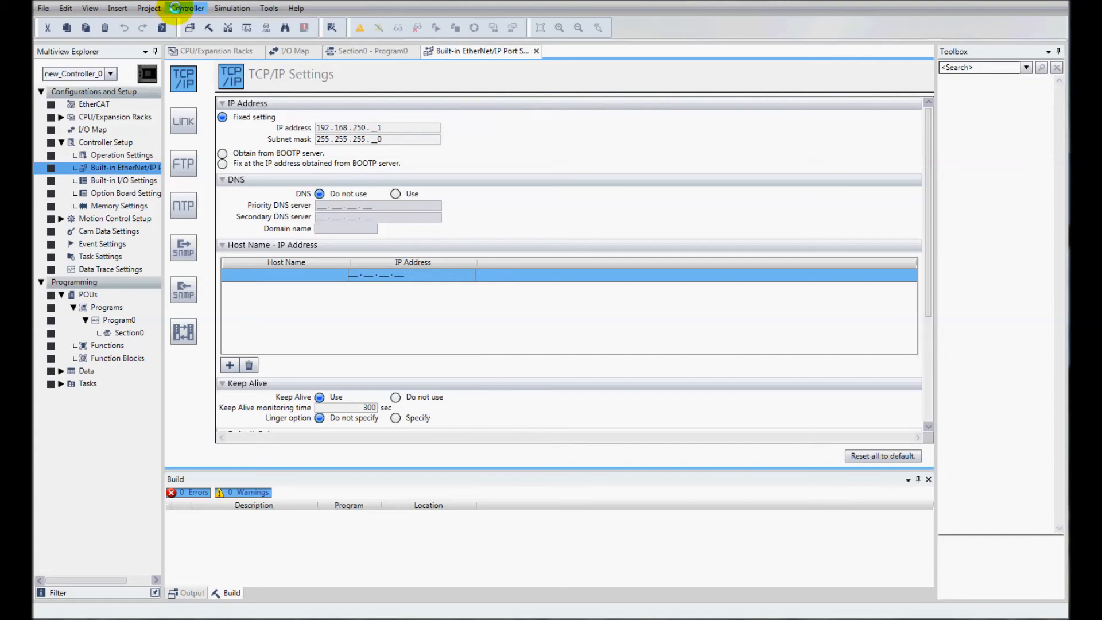
Step: Set Communications Setup to Ethernet via a hub at 192.168.250.1, run the communications test and confirm
left_click(195, 27)
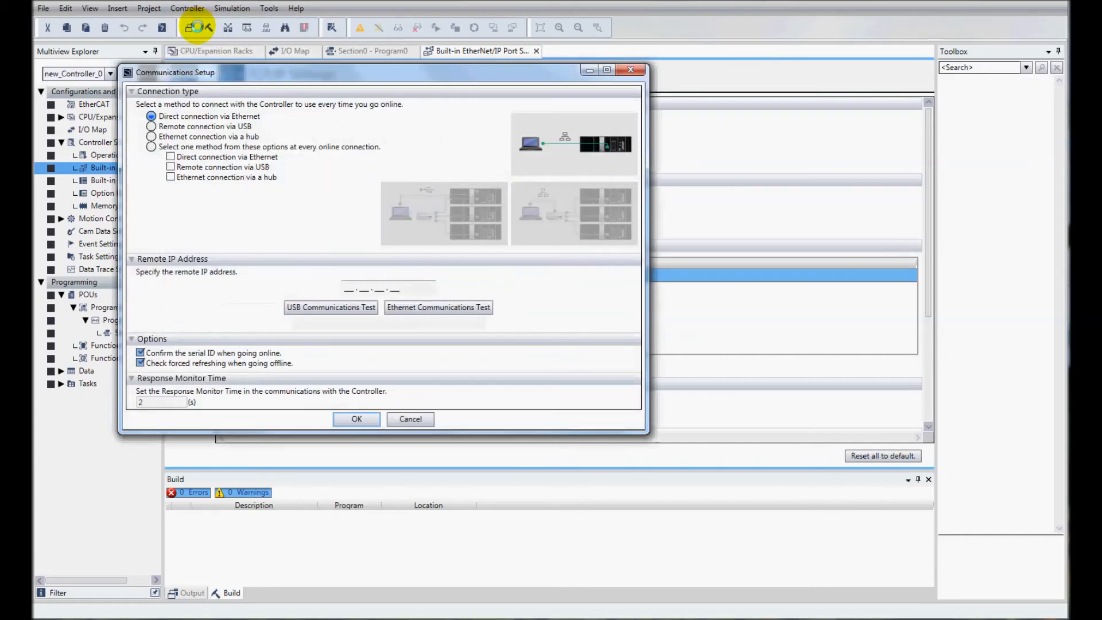
left_click(152, 136)
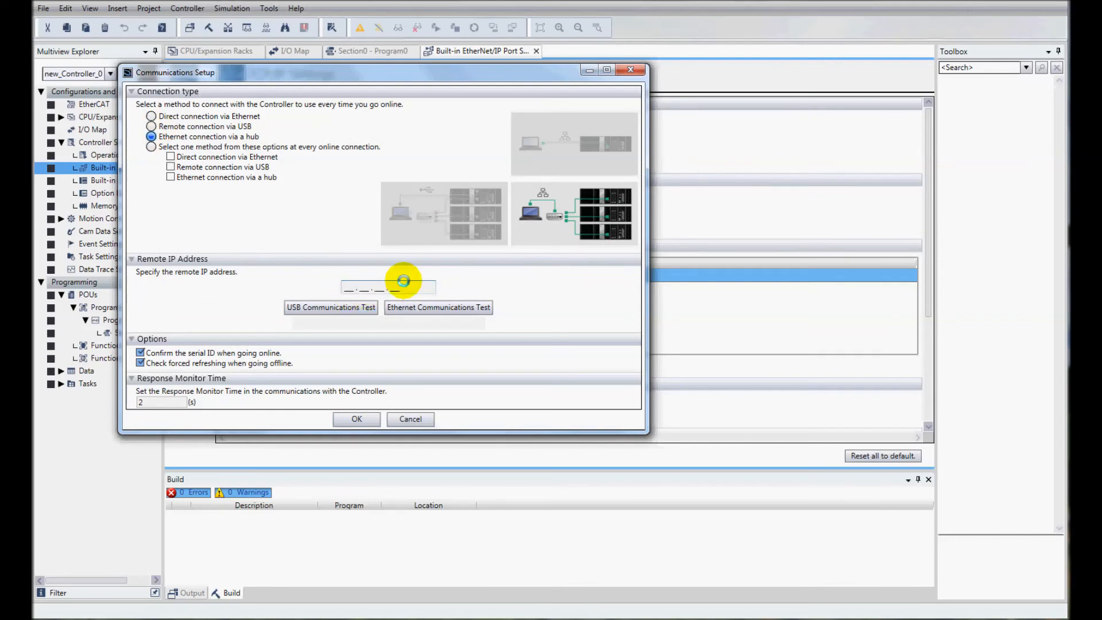
type("192.168.2")
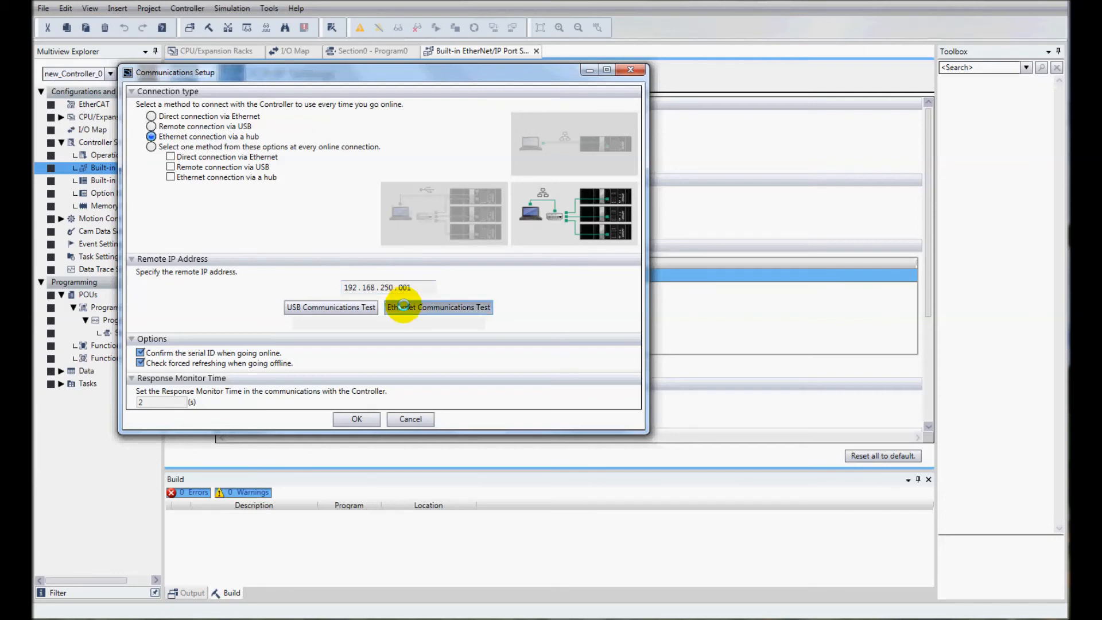
left_click(437, 308)
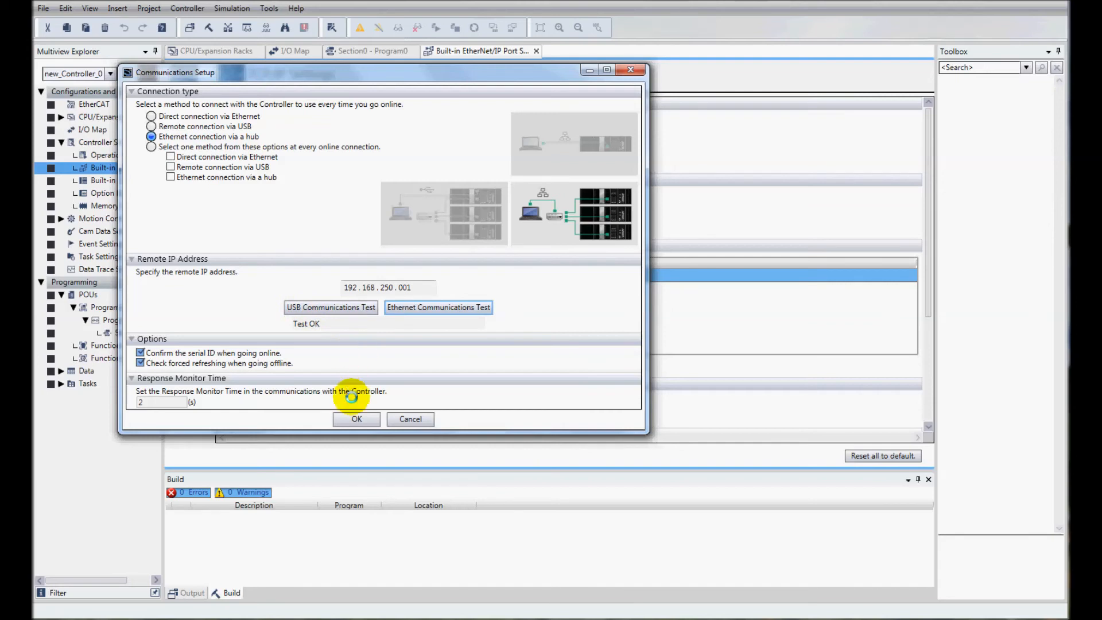
left_click(356, 419)
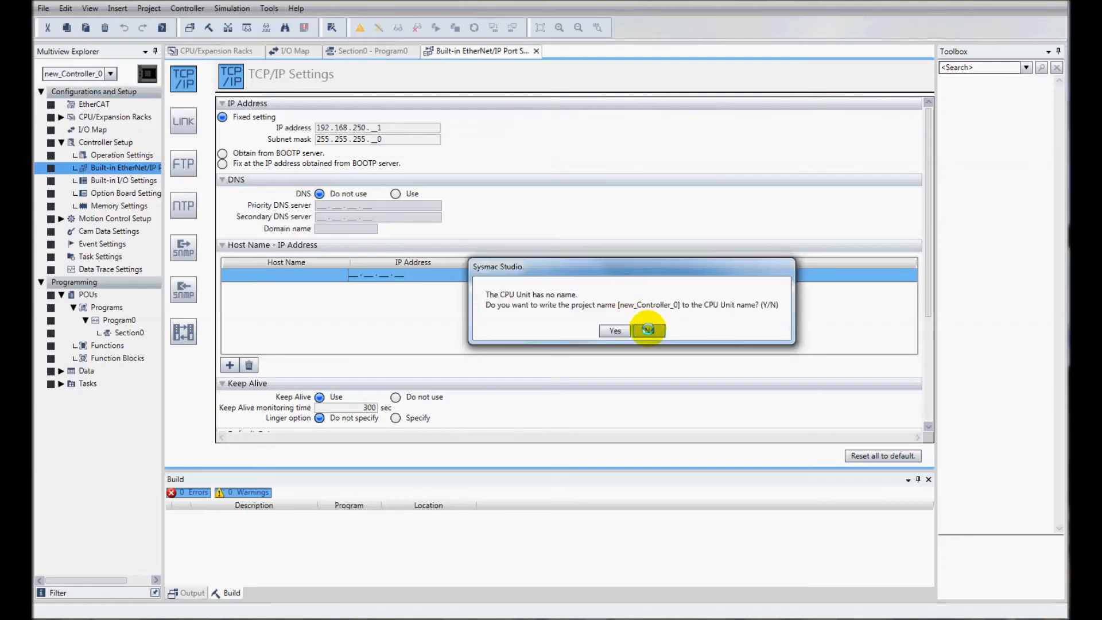
Step: Go online, declining to write the CPU Unit name and to change the project's name/serial ID
left_click(646, 331)
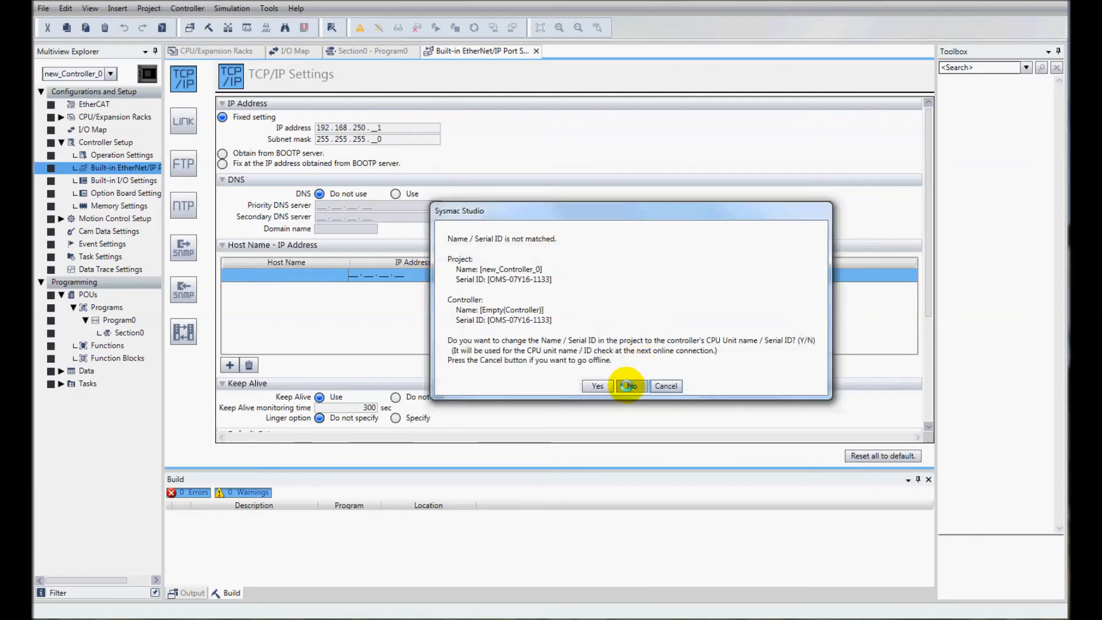
left_click(629, 385)
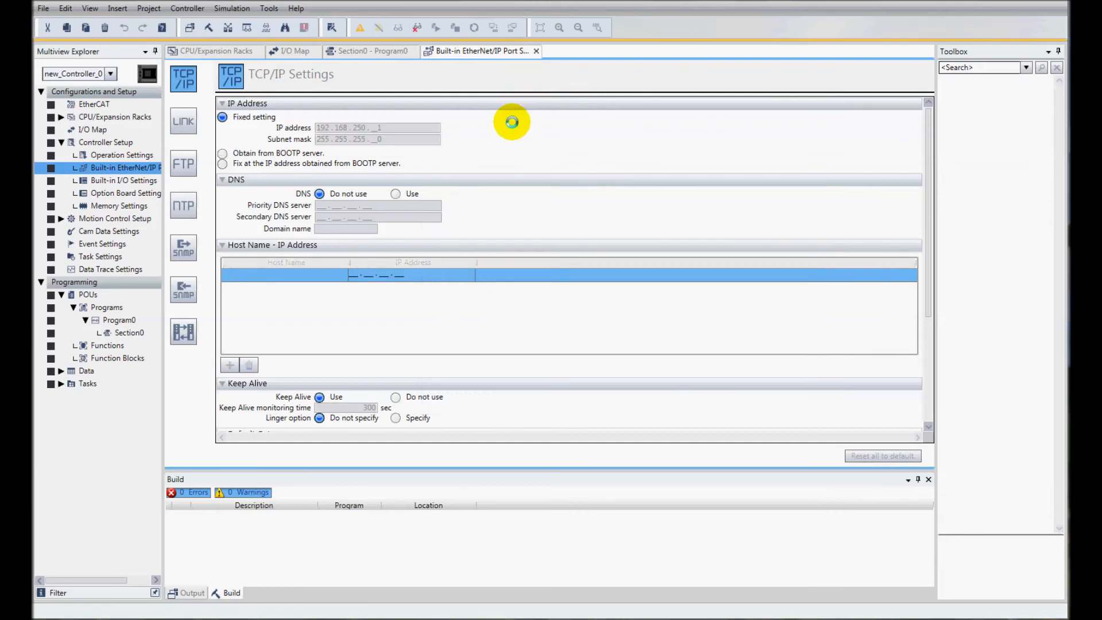
Step: Transfer the project to the controller, return it to RUN mode, and reopen Section0 to monitor online
left_click(492, 27)
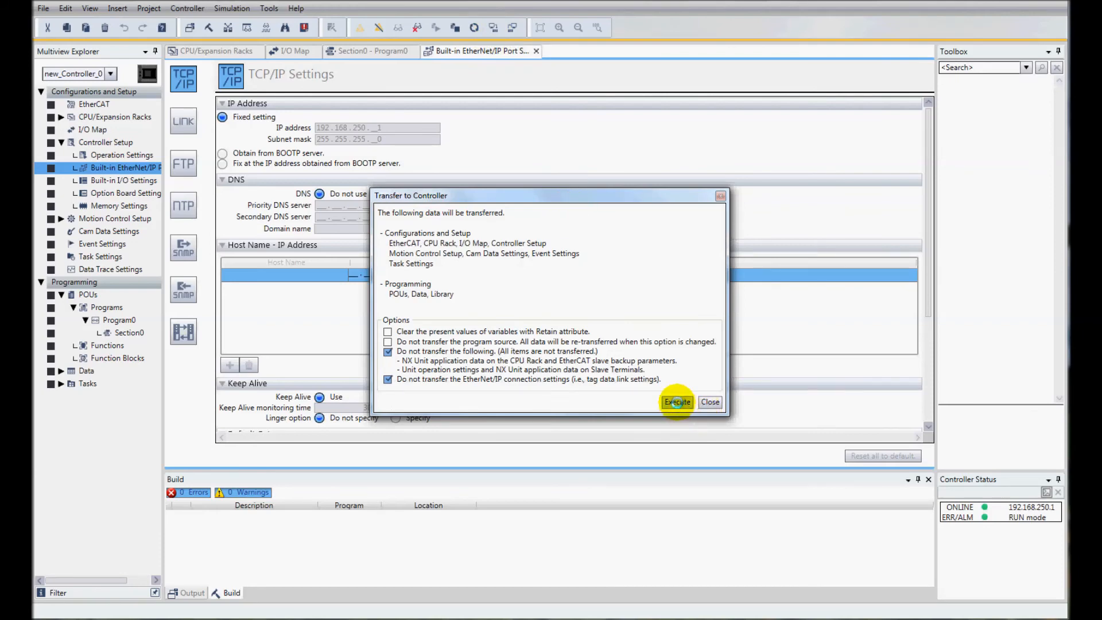
left_click(676, 402)
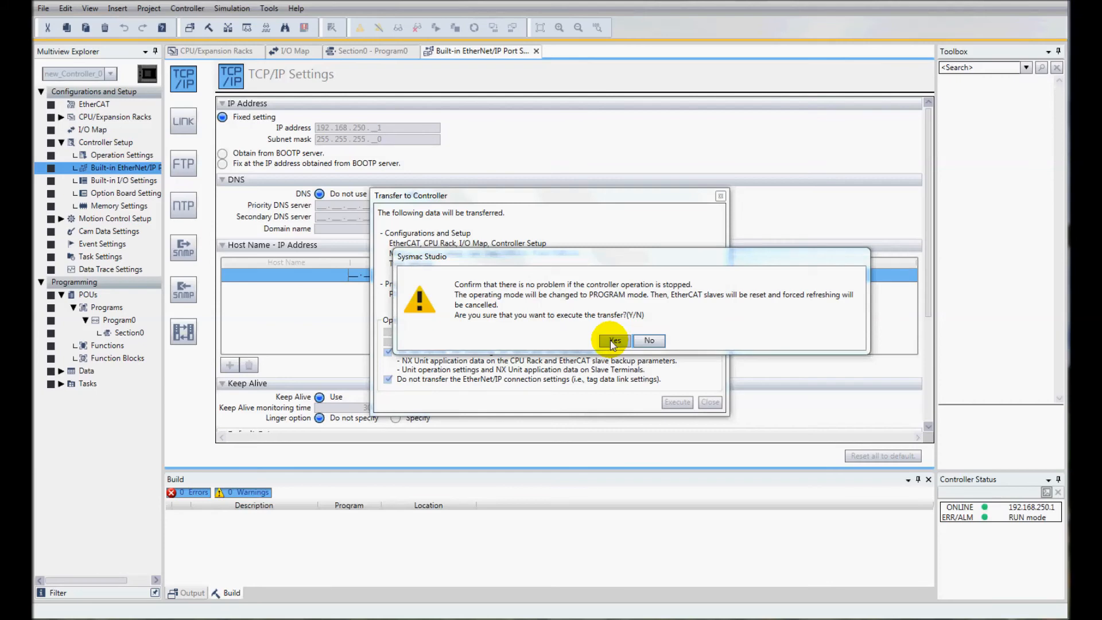
left_click(613, 341)
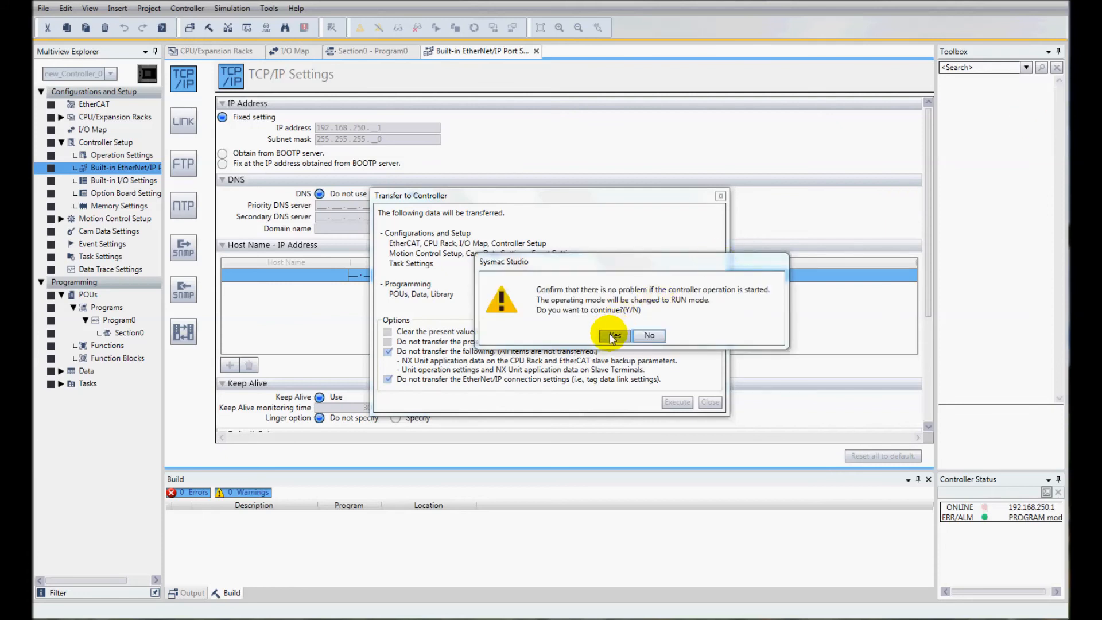
left_click(613, 335)
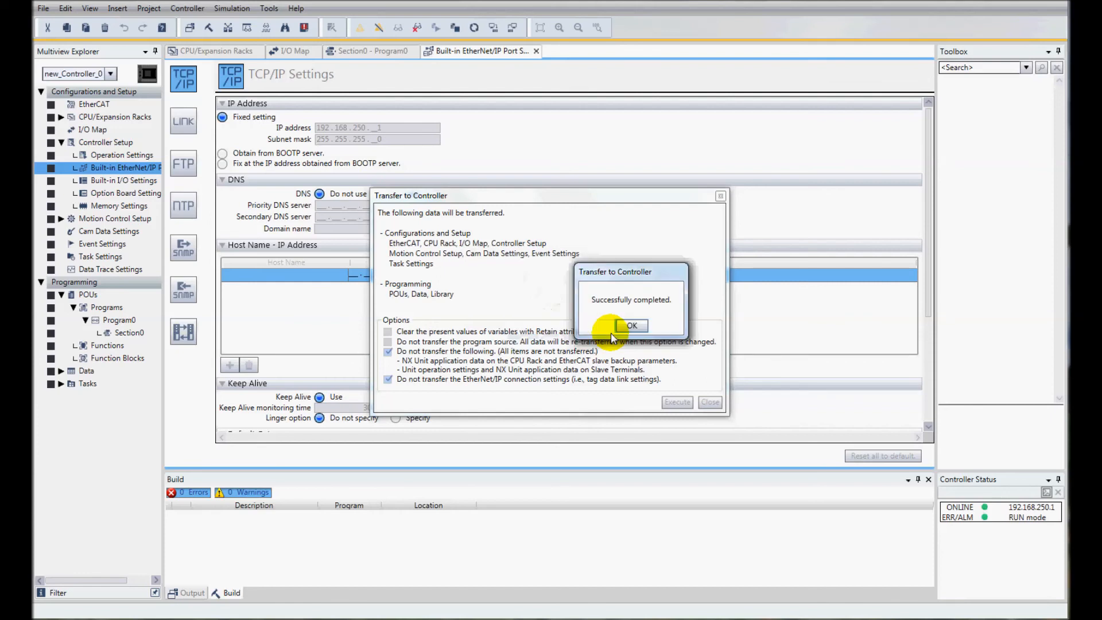
left_click(631, 325)
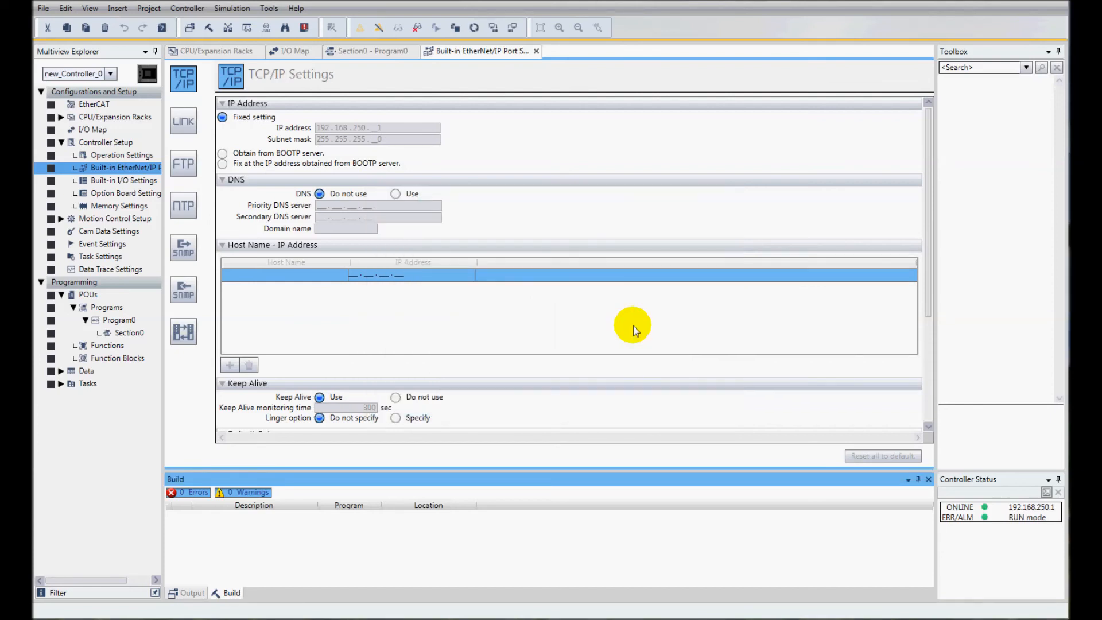
mouse_move(126, 338)
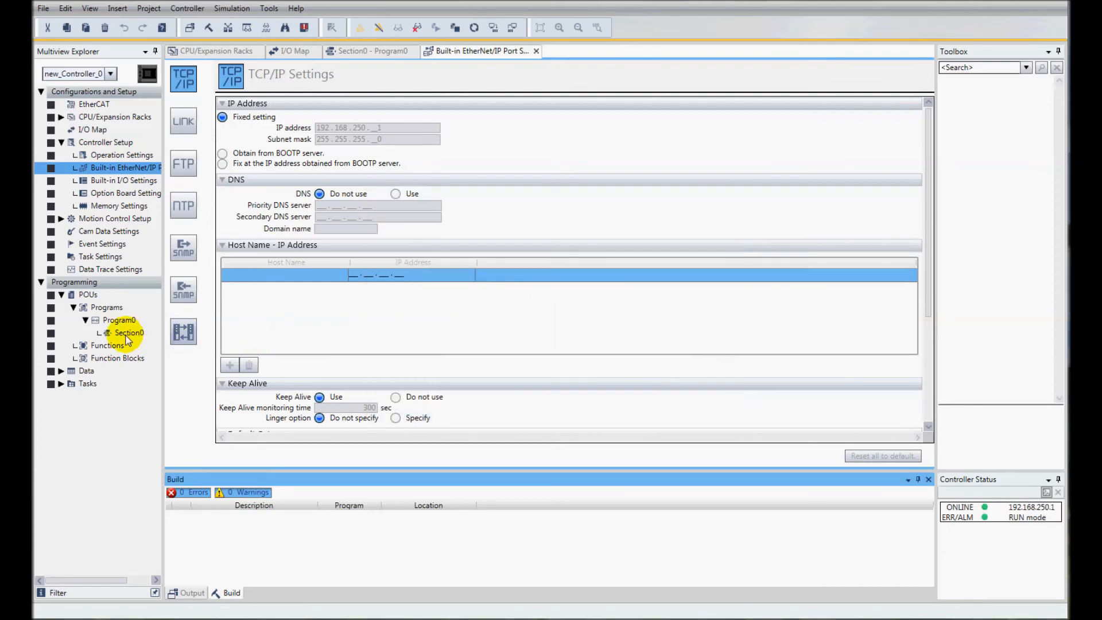
double_click(129, 333)
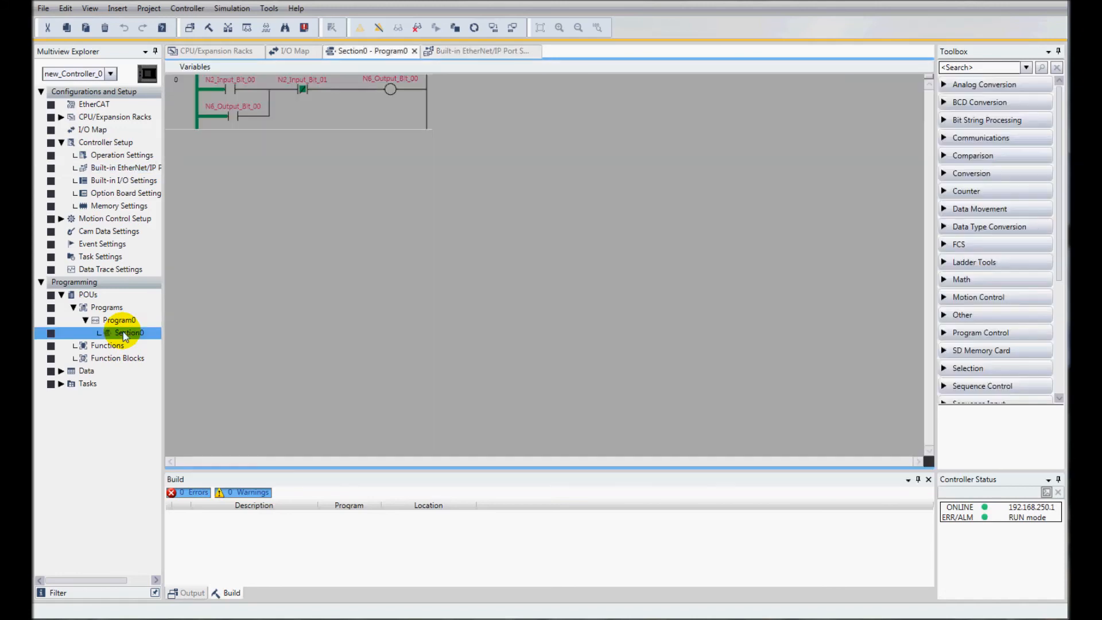